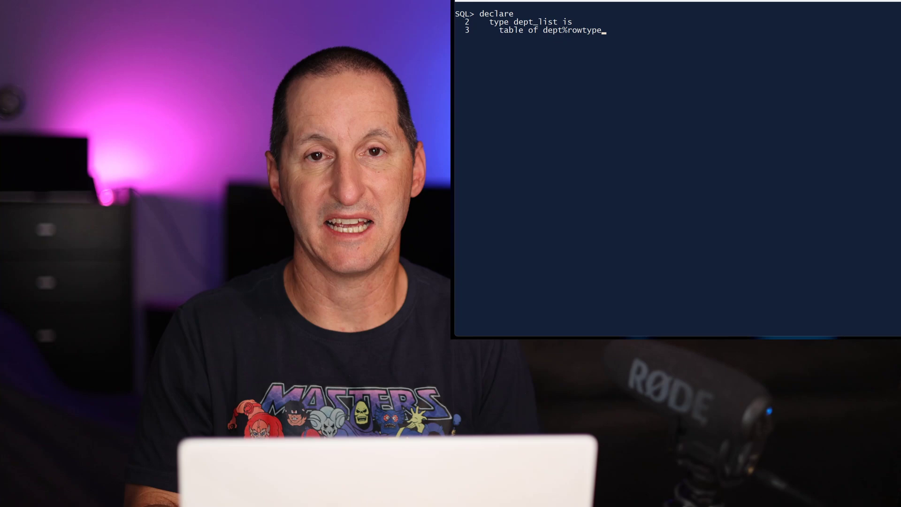
Step: Finish the block with the pls_integer-indexed dept_list type, l_dept variable and 'from dept;', then run it
{"action": "type", "text": "index by pls_integer;"}
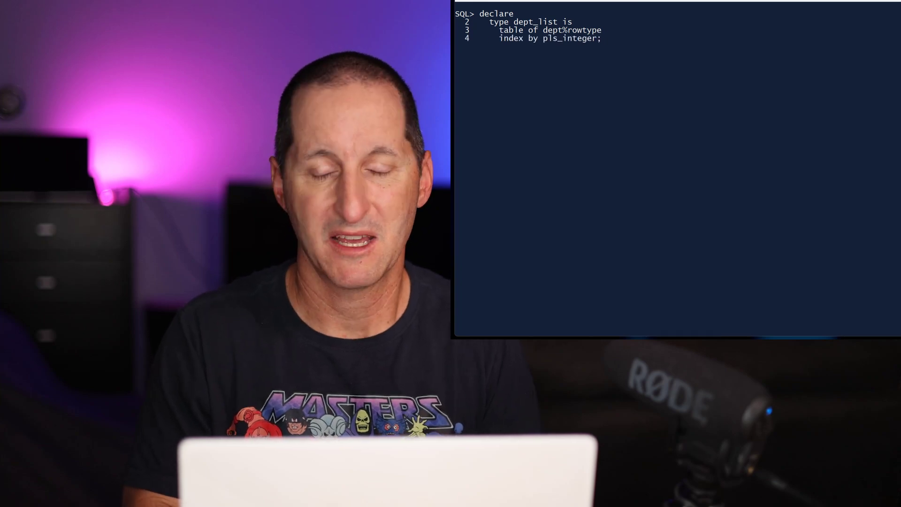
{"action": "type", "text": "l_dept dept_list;"}
{"action": "type", "text": "into l_dept"}
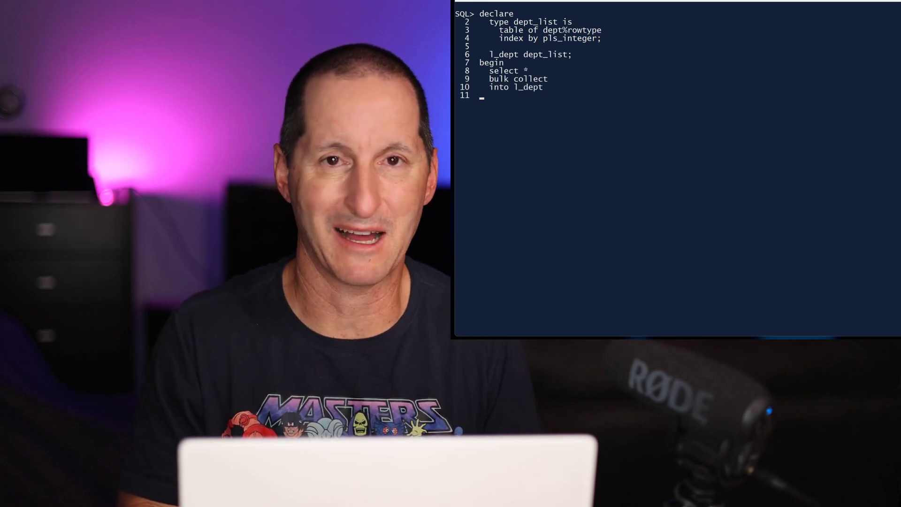
{"action": "type", "text": "from dept;"}
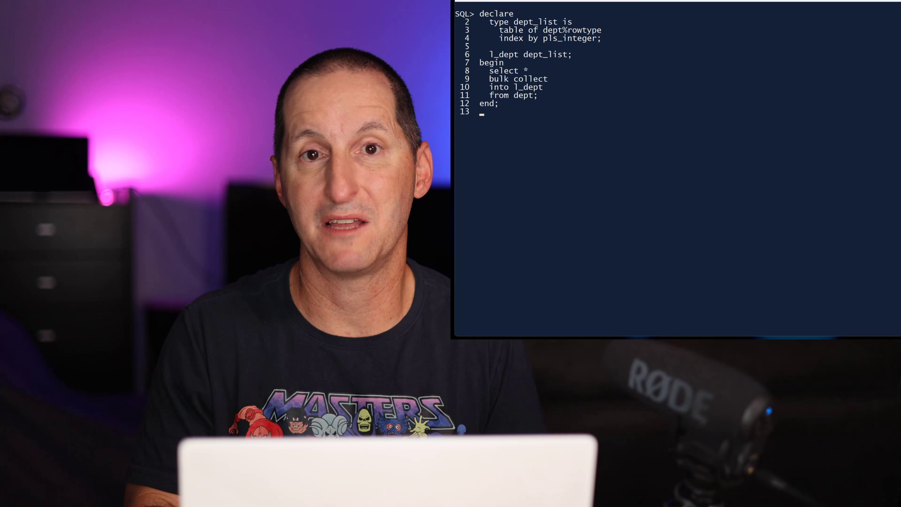
{"action": "key", "text": "enter"}
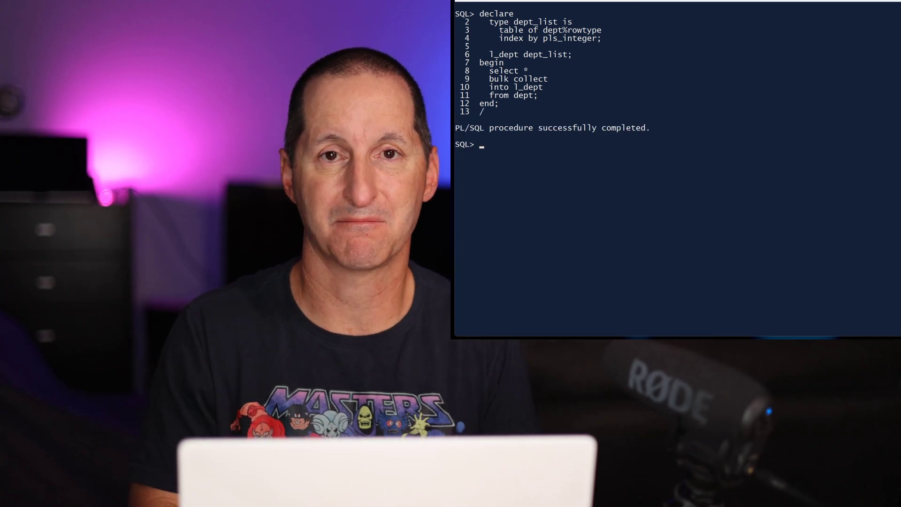